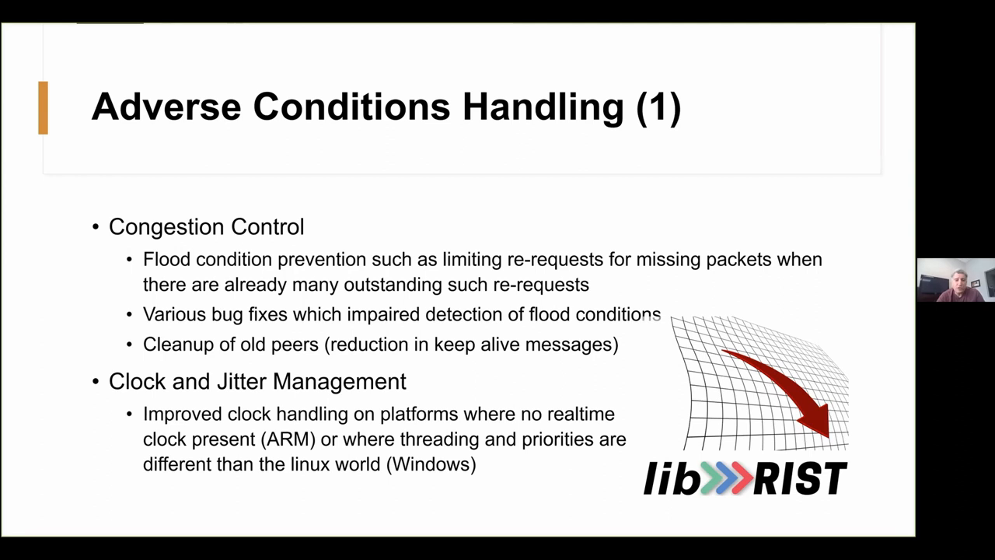
- Switch to the 162.247.59.67 session tab in SecureCRT
{"action": "key", "text": "Right"}
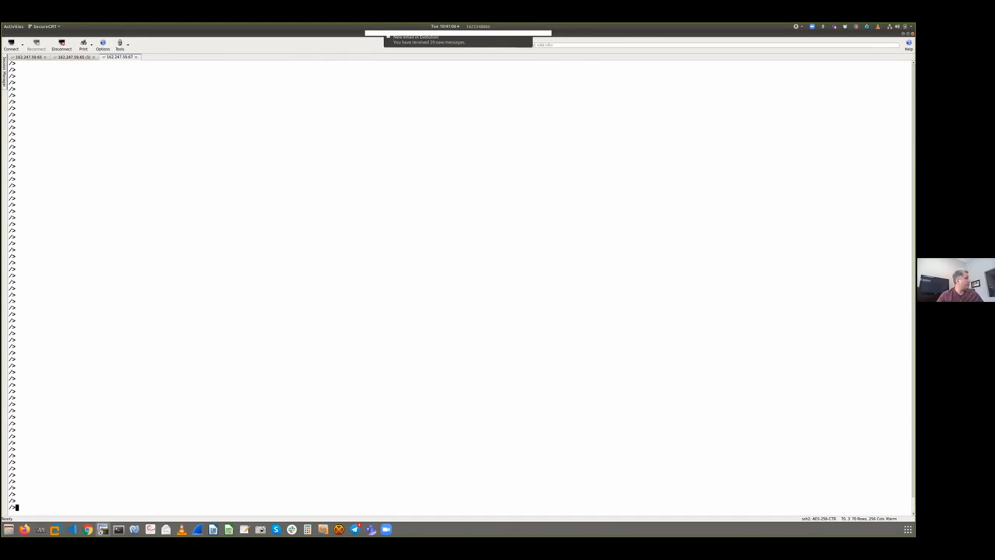
{"action": "mouse_move", "coordinate": [284, 248]}
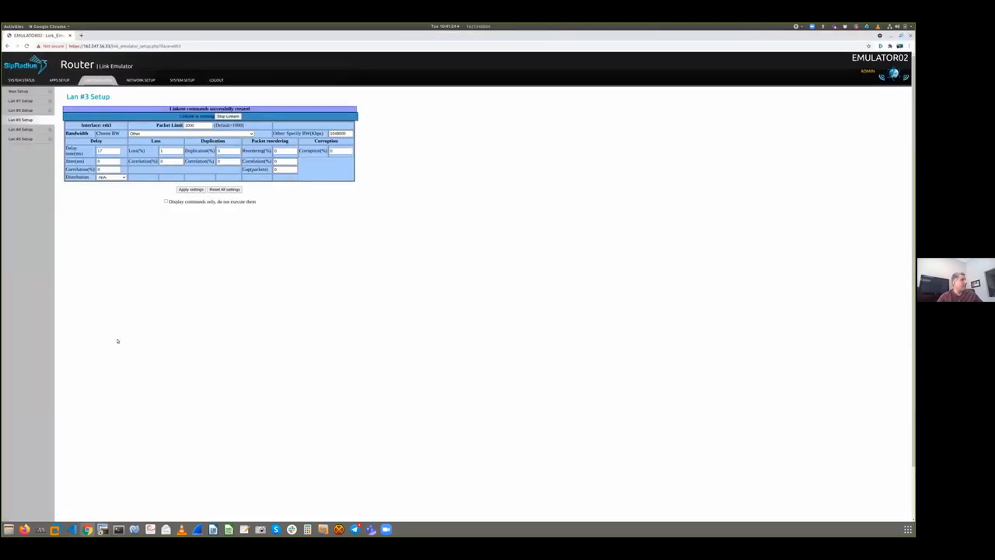
{"action": "mouse_move", "coordinate": [153, 278]}
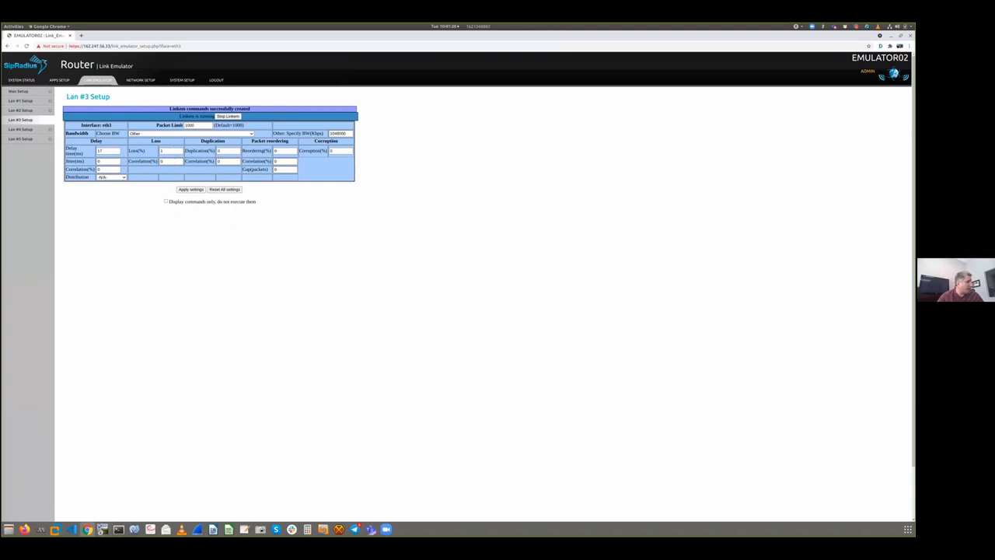
- Show the Link Emulator's Lan #3 setup, running with 1% packet loss
{"action": "left_click", "coordinate": [101, 530]}
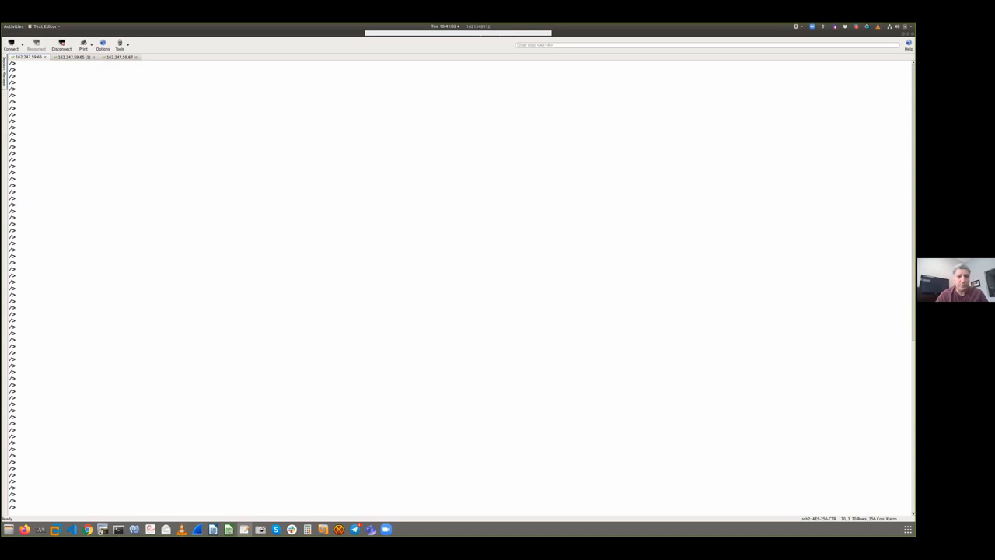
{"action": "mouse_move", "coordinate": [472, 259]}
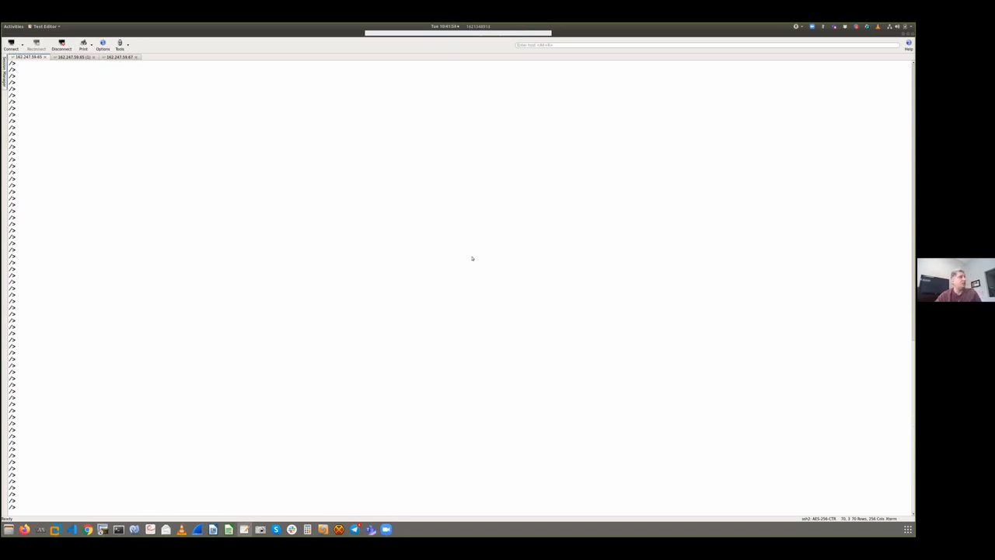
- Print /data/stuff/generate_password_file.sh, run the script, and begin another cat command
{"action": "type", "text": "cat /data/stuff/generate_password_file.sh"}
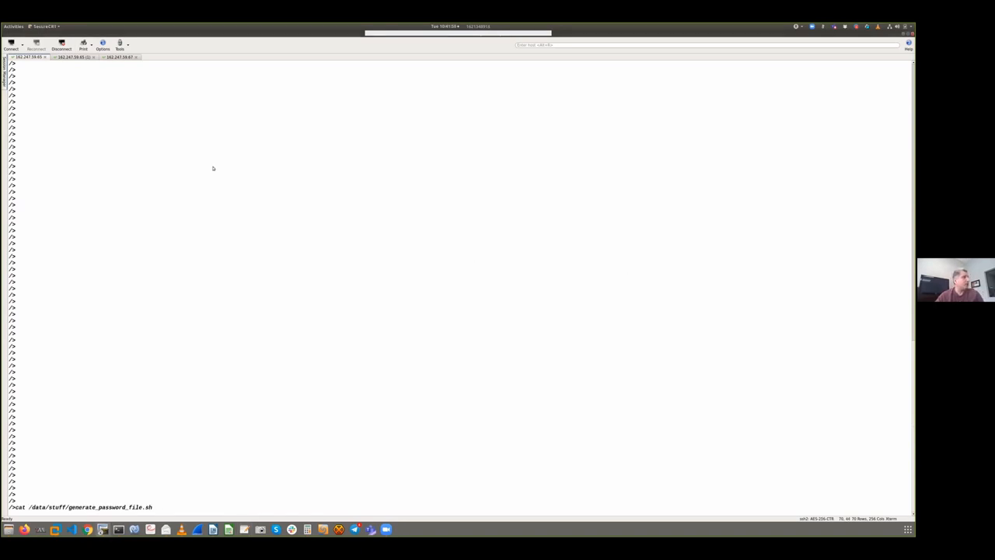
{"action": "key", "text": "Return"}
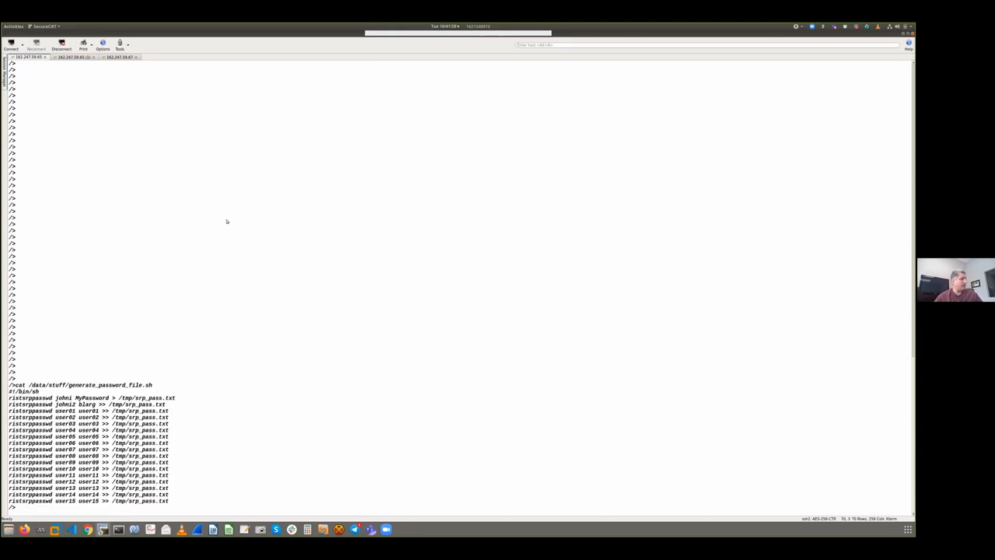
{"action": "mouse_move", "coordinate": [235, 372]}
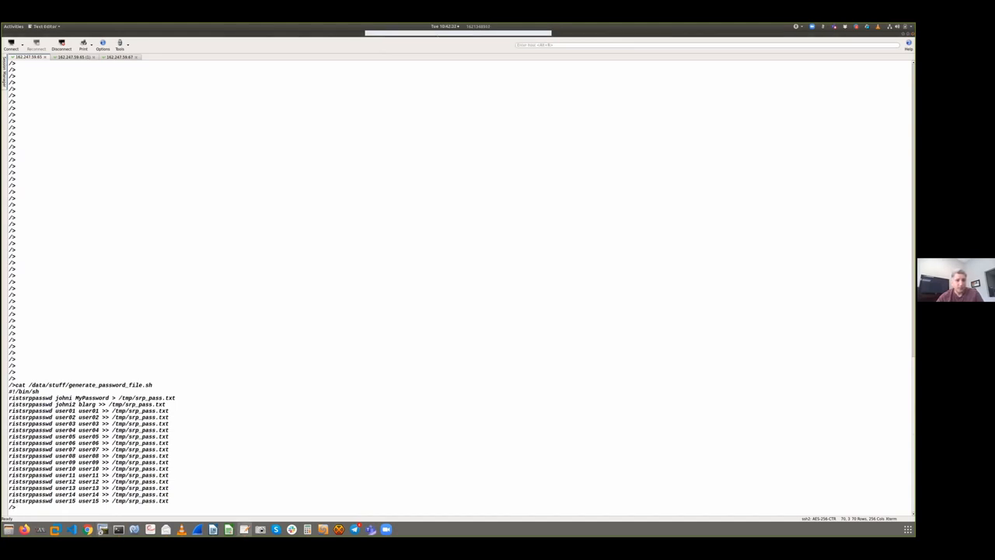
{"action": "mouse_move", "coordinate": [762, 380]}
{"action": "type", "text": "/data/stuff/generate_password_file.sh"}
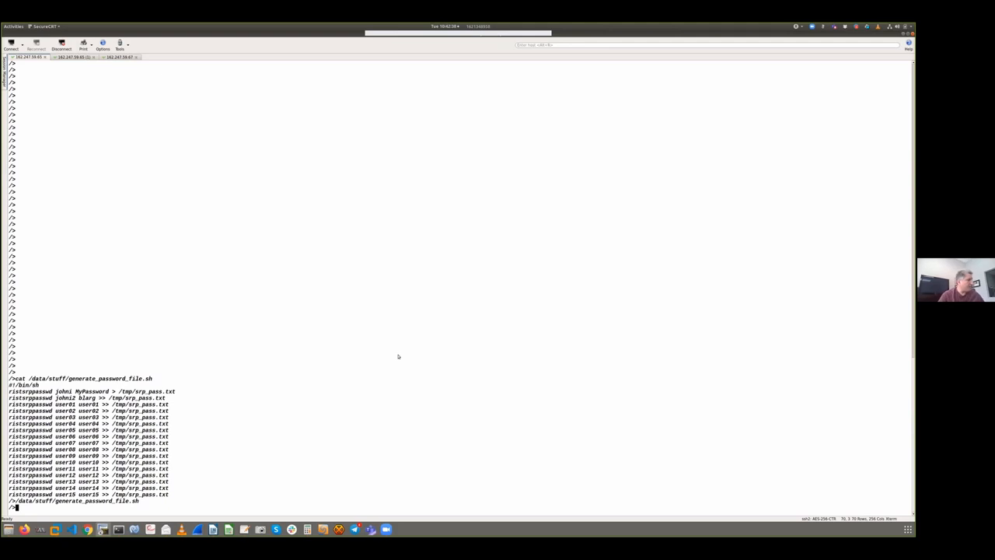
{"action": "type", "text": "cat"}
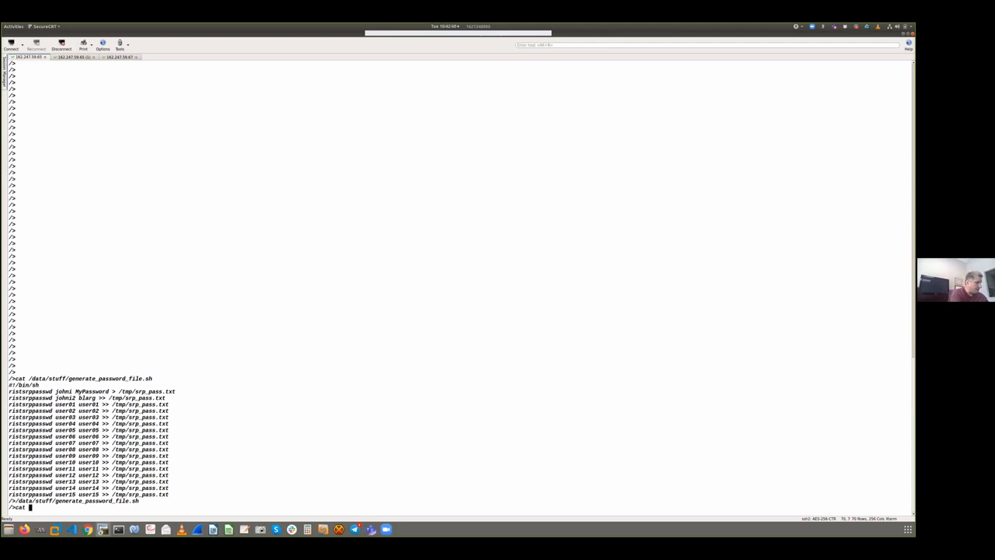
- Display /tmp/srp_pass.txt to show the generated SRP password
{"action": "type", "text": "/tmp/"}
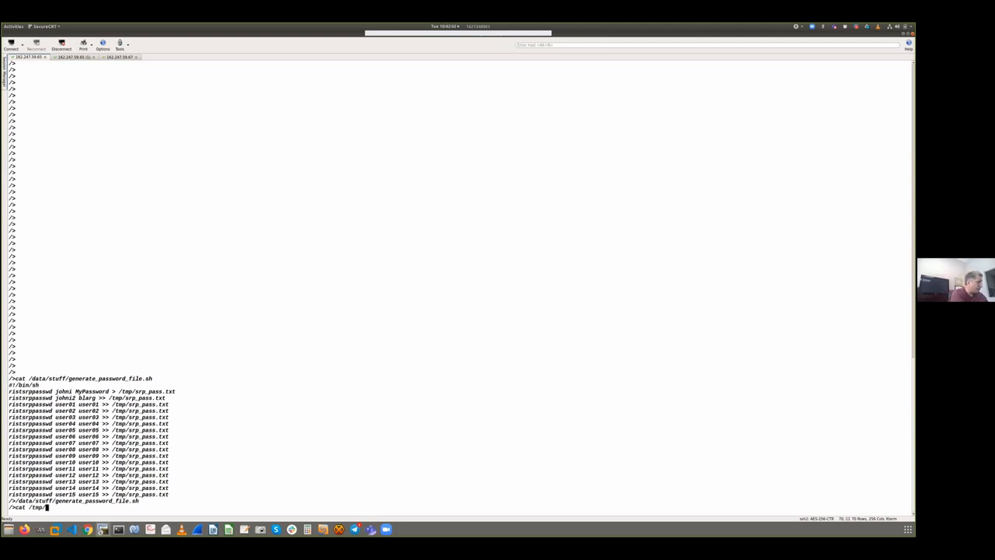
{"action": "type", "text": "srp_pass.txt"}
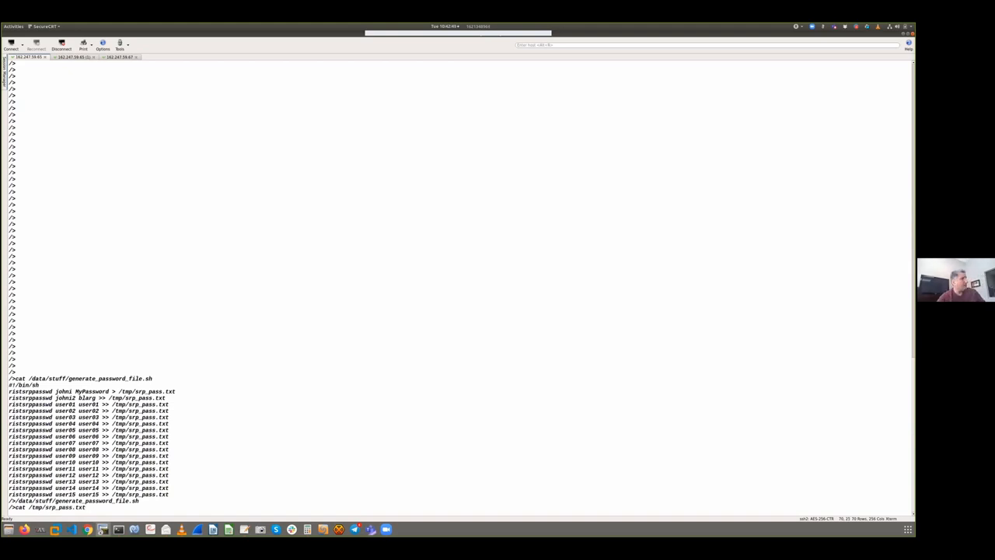
{"action": "key", "text": "Return"}
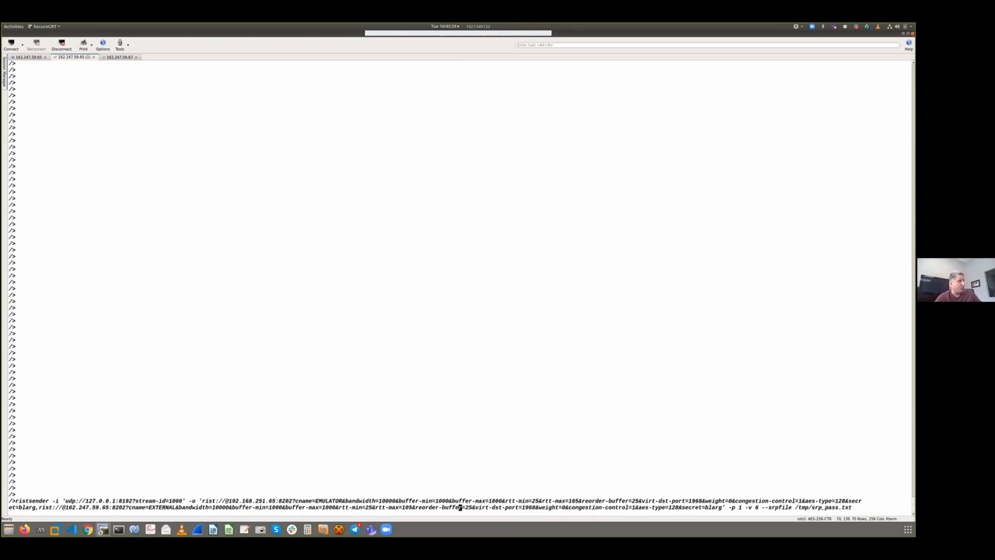
- Launch ristsender with EMULATOR and EXTERNAL rist:// outputs using --srpfile /tmp/srp_pass.txt
{"action": "key", "text": "Return"}
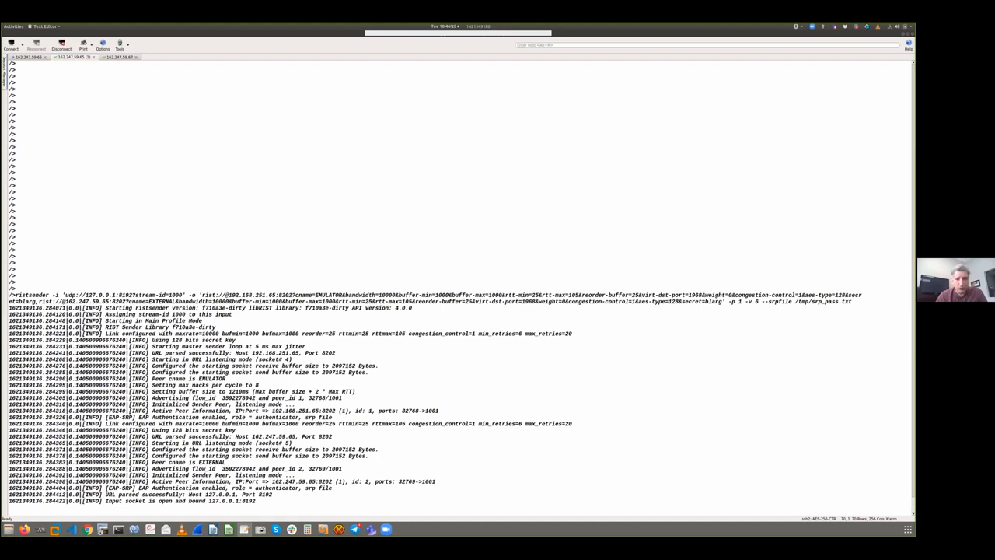
{"action": "mouse_move", "coordinate": [873, 317]}
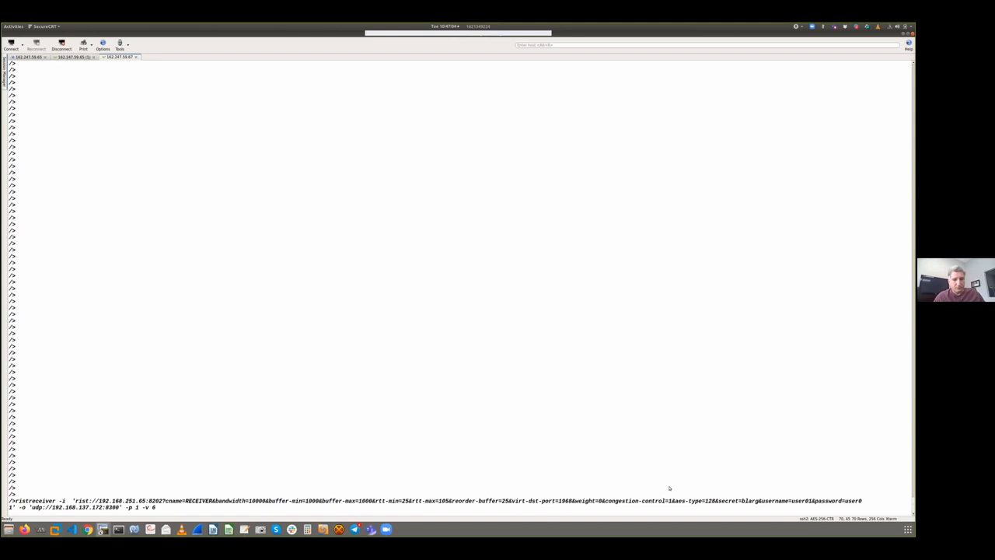
{"action": "mouse_move", "coordinate": [579, 417]}
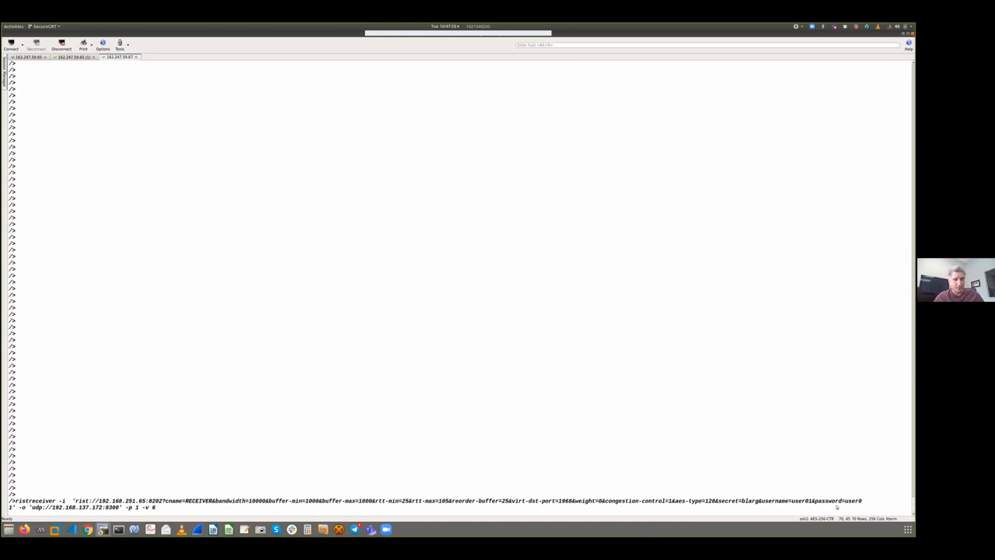
{"action": "mouse_move", "coordinate": [473, 434]}
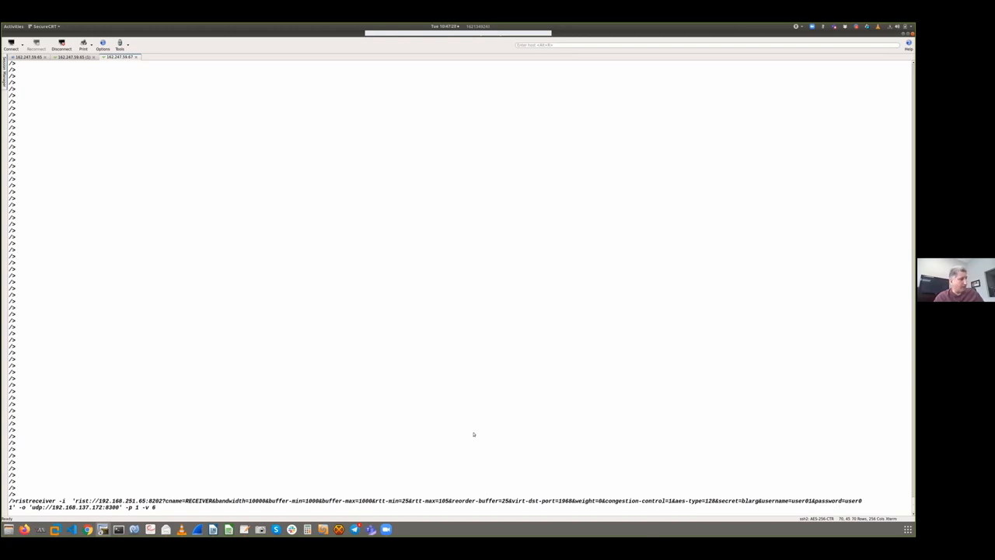
{"action": "key", "text": "Return"}
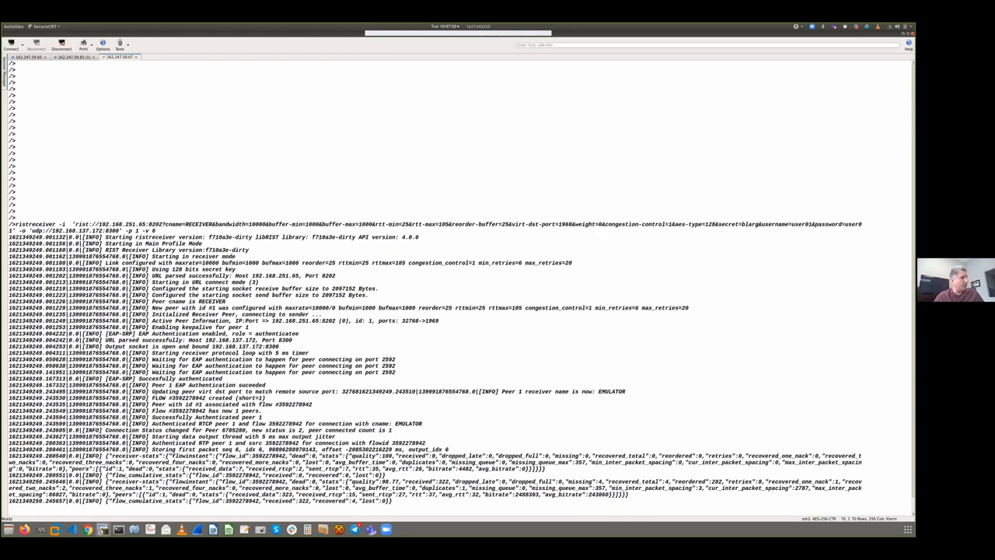
{"action": "scroll", "scroll_direction": "down", "scroll_amount": 3}
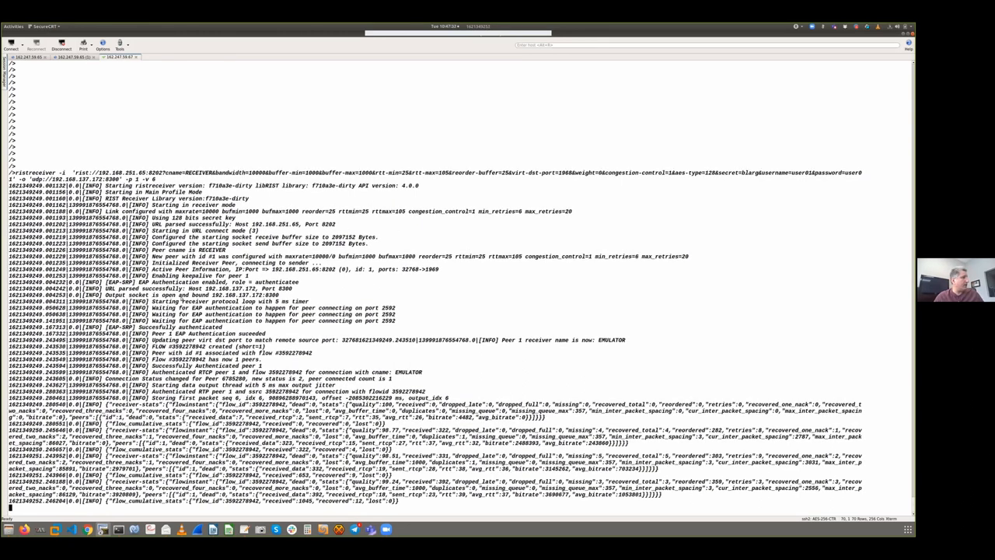
{"action": "scroll", "scroll_direction": "down", "scroll_amount": 3}
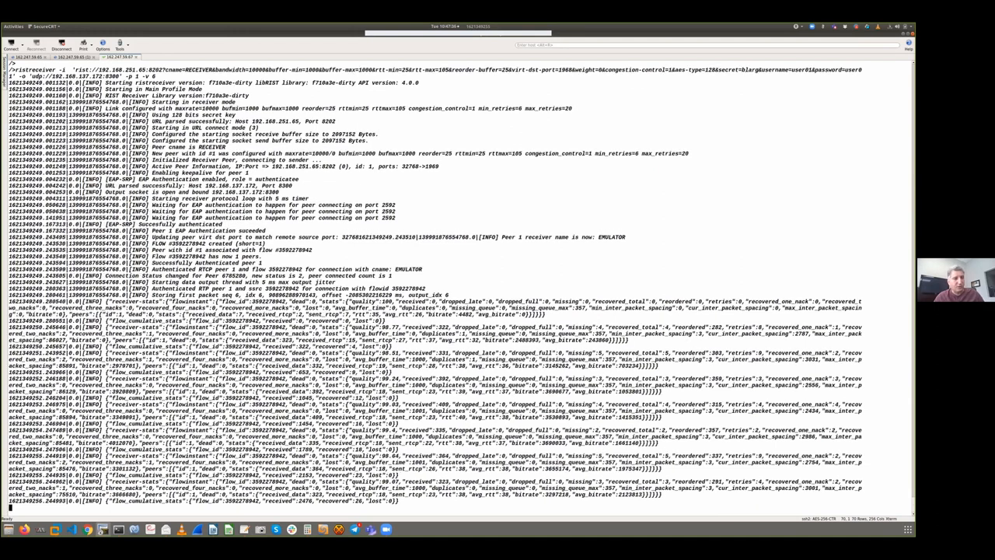
{"action": "scroll", "scroll_direction": "down", "scroll_amount": 3}
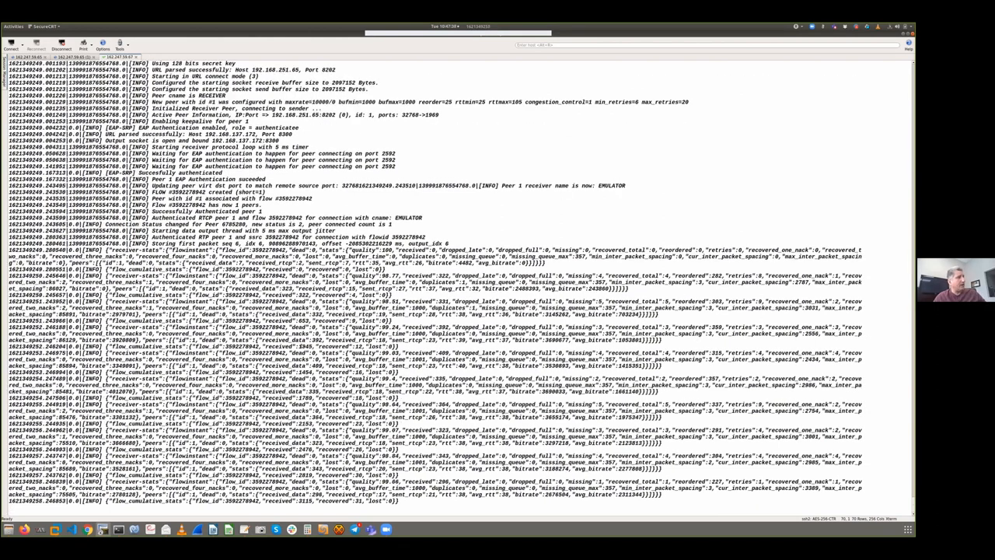
{"action": "scroll", "scroll_direction": "down", "scroll_amount": 3}
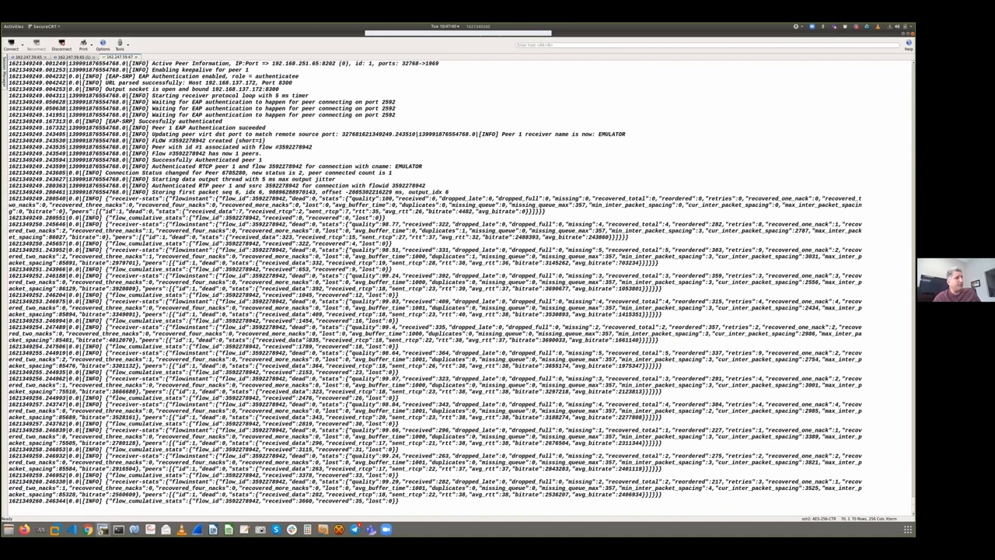
{"action": "scroll", "scroll_direction": "down", "scroll_amount": 3}
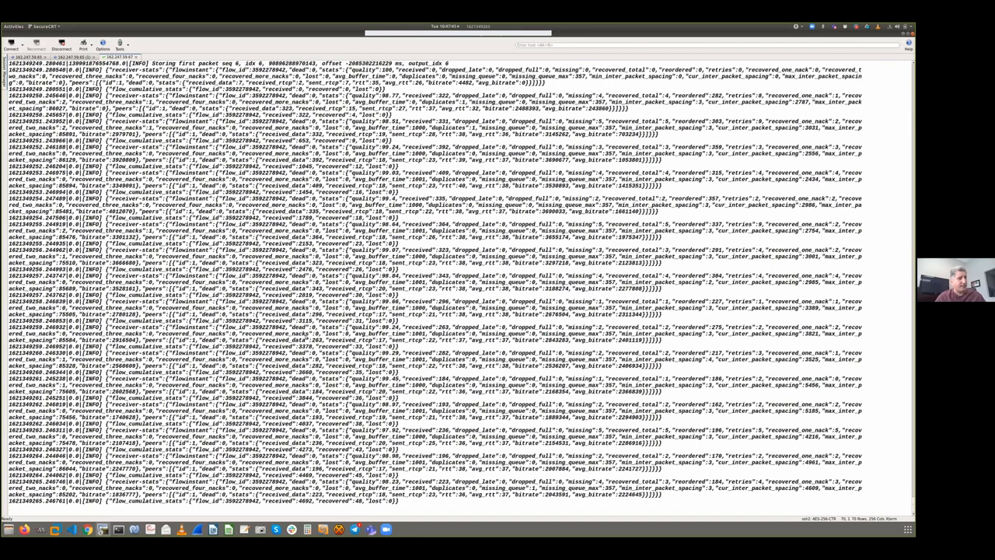
{"action": "scroll", "scroll_direction": "down", "scroll_amount": 3}
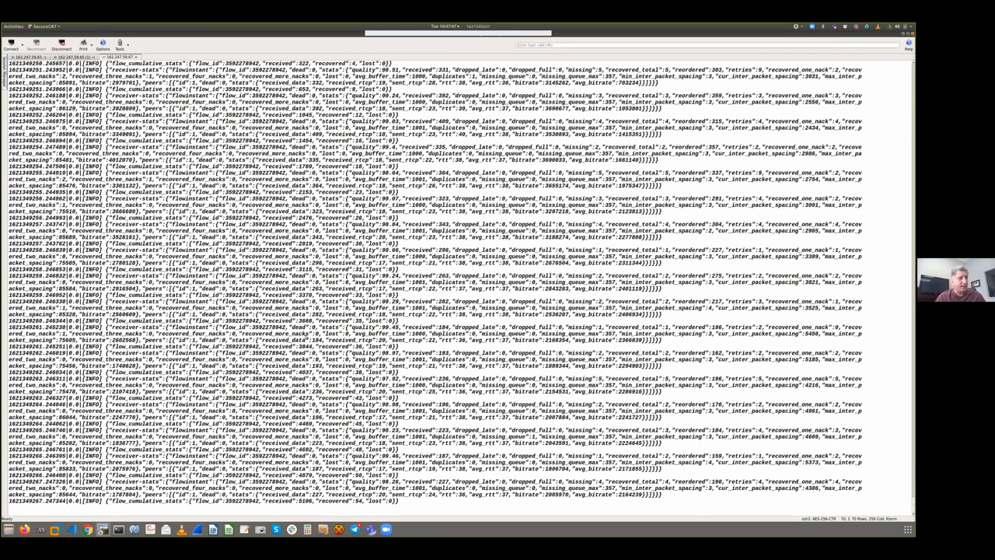
{"action": "scroll", "scroll_direction": "down", "scroll_amount": 3}
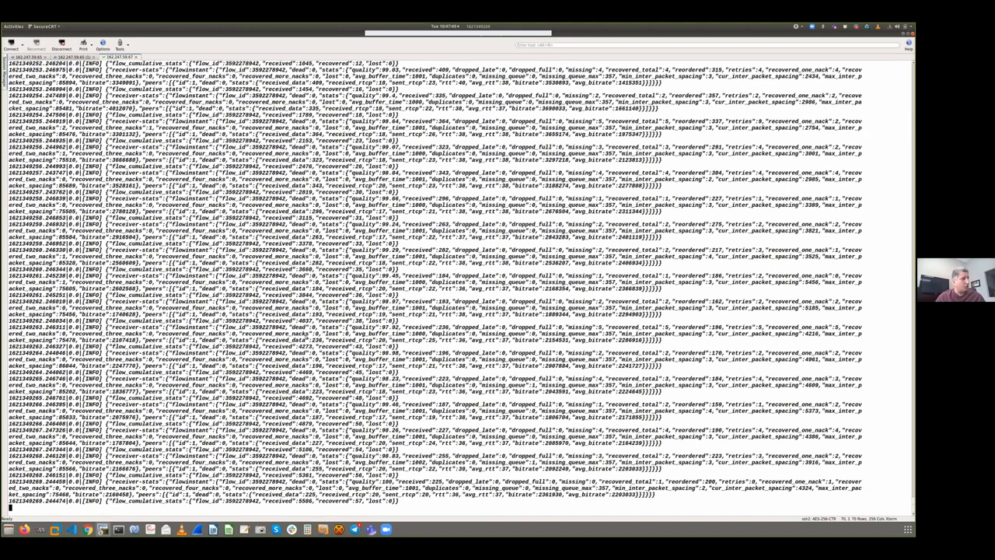
{"action": "scroll", "scroll_direction": "down", "scroll_amount": 3}
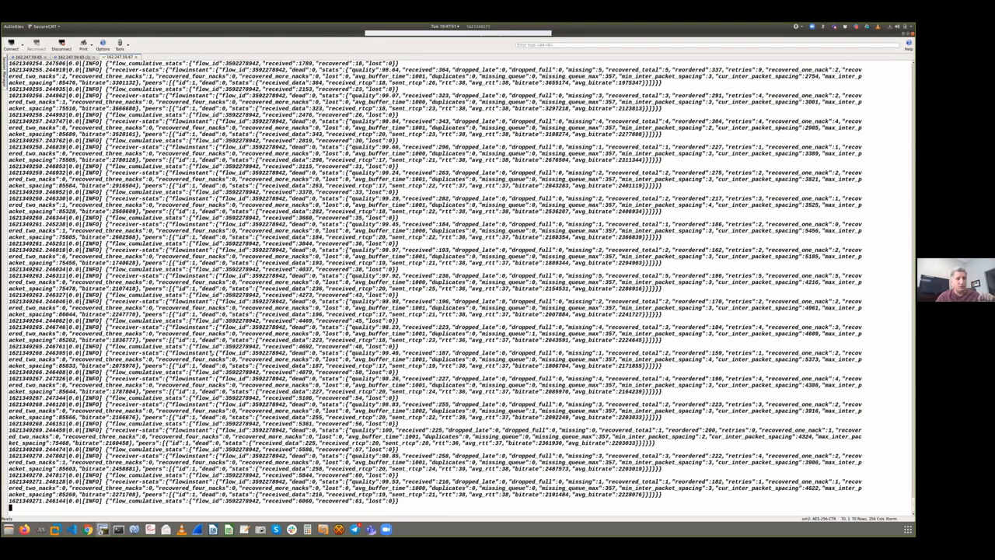
{"action": "scroll", "scroll_direction": "down", "scroll_amount": 3}
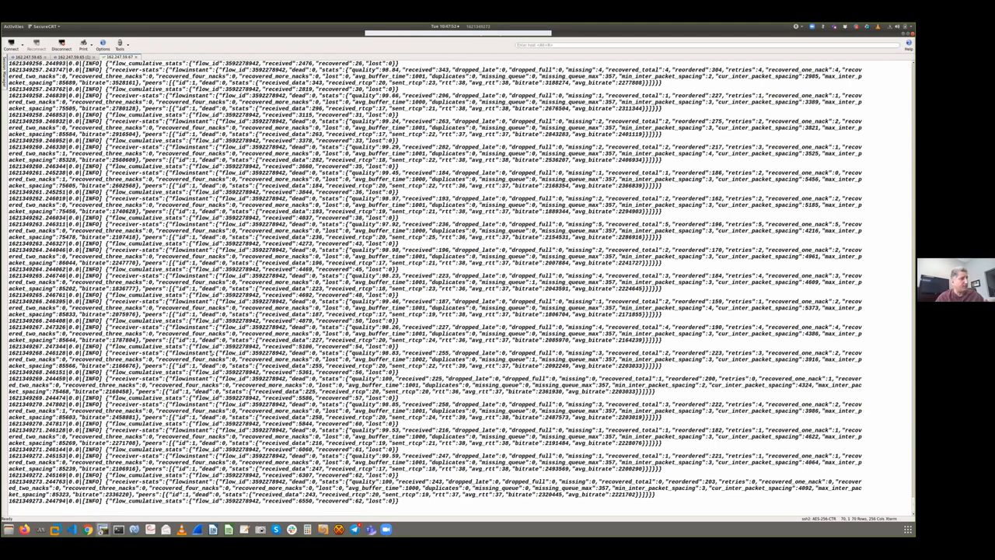
{"action": "scroll", "scroll_direction": "down", "scroll_amount": 3}
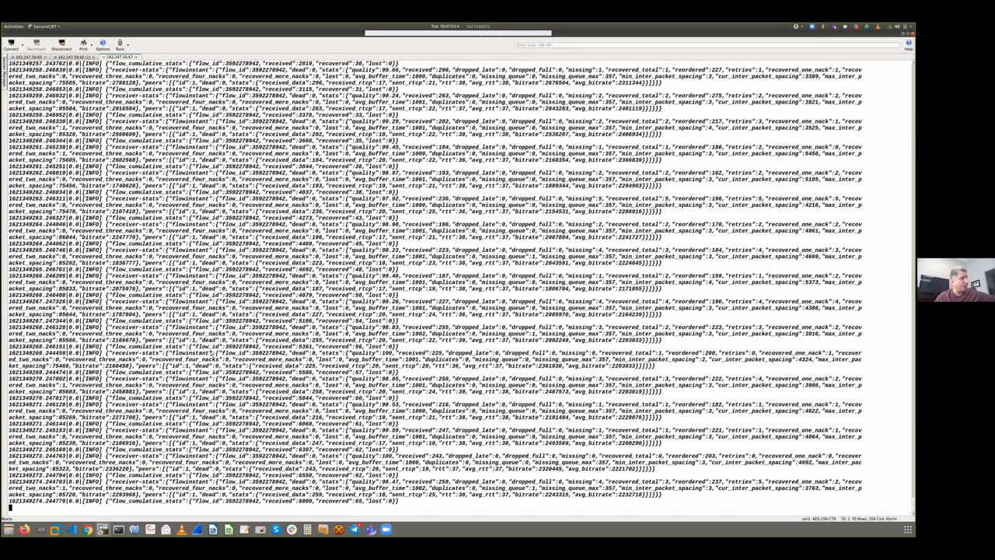
{"action": "scroll", "scroll_direction": "down", "scroll_amount": 3}
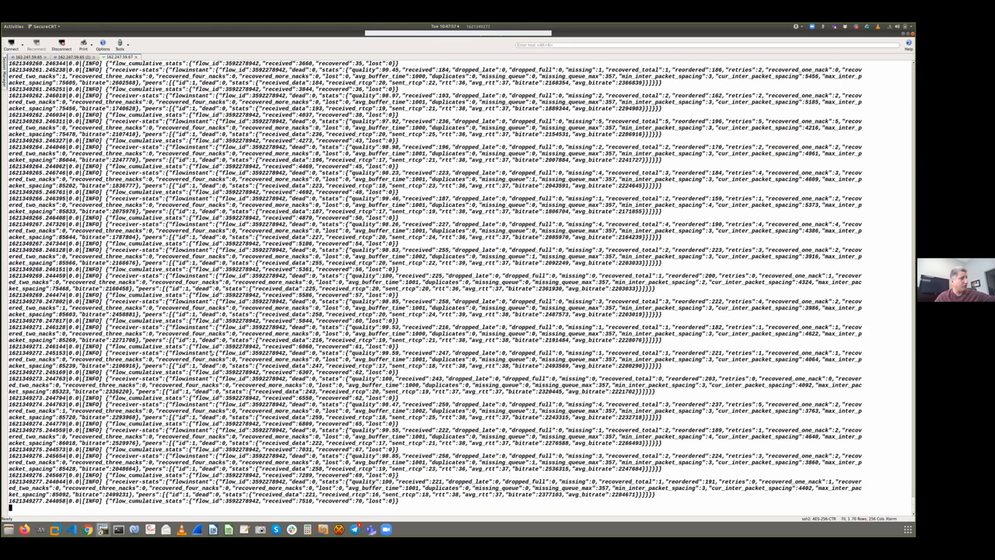
{"action": "scroll", "scroll_direction": "down", "scroll_amount": 3}
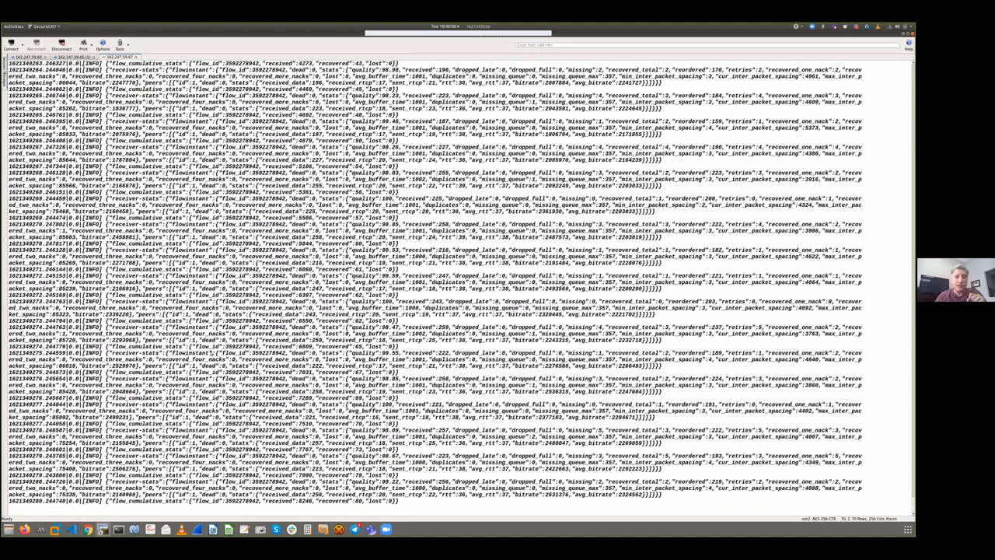
{"action": "scroll", "scroll_direction": "down", "scroll_amount": 3}
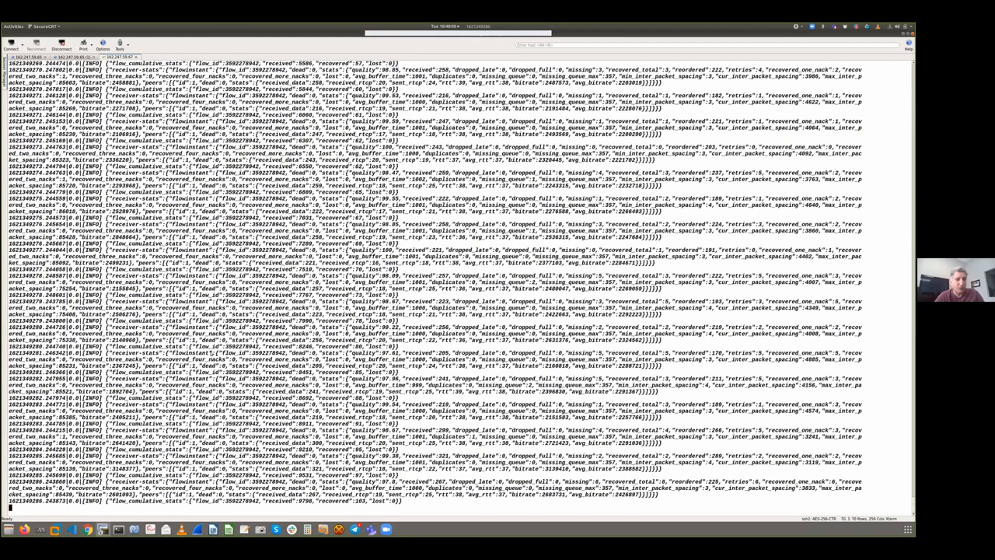
{"action": "scroll", "scroll_direction": "down", "scroll_amount": 3}
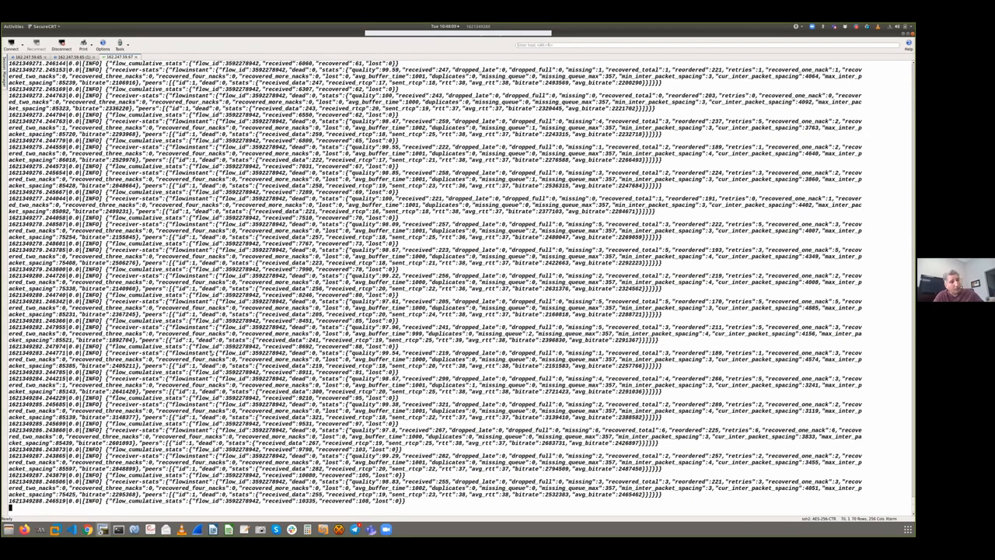
{"action": "scroll", "scroll_direction": "down", "scroll_amount": 3}
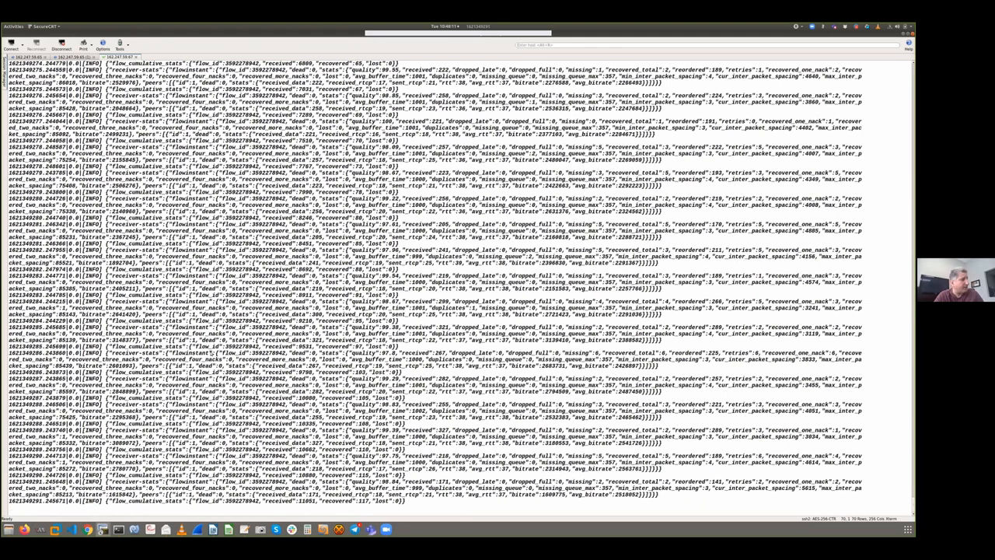
{"action": "scroll", "scroll_direction": "down", "scroll_amount": 3}
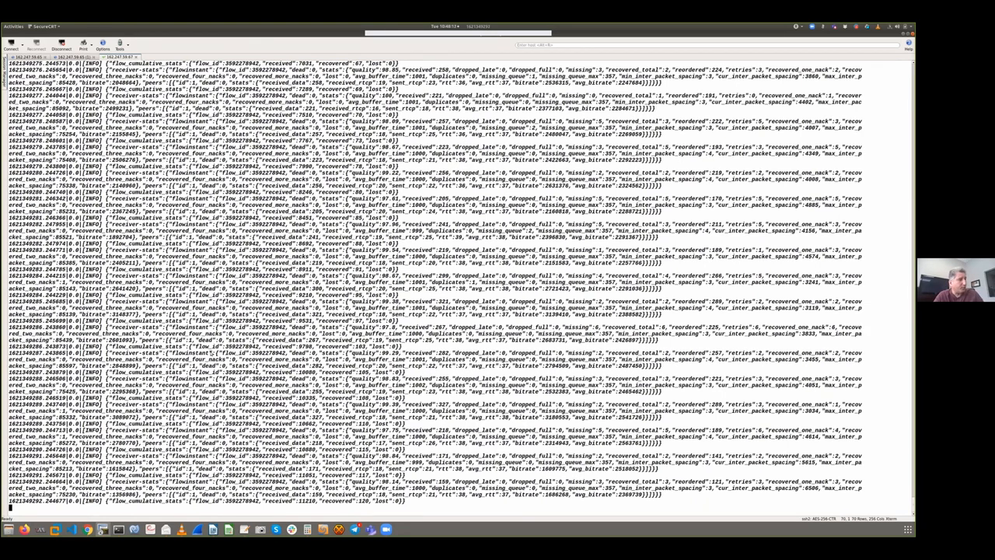
{"action": "scroll", "scroll_direction": "down", "scroll_amount": 3}
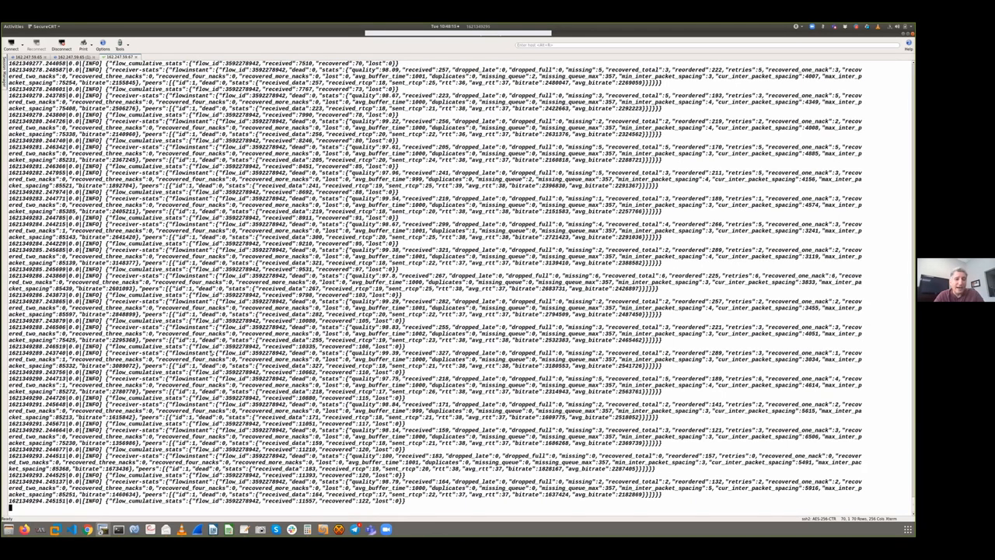
{"action": "scroll", "scroll_direction": "down", "scroll_amount": 3}
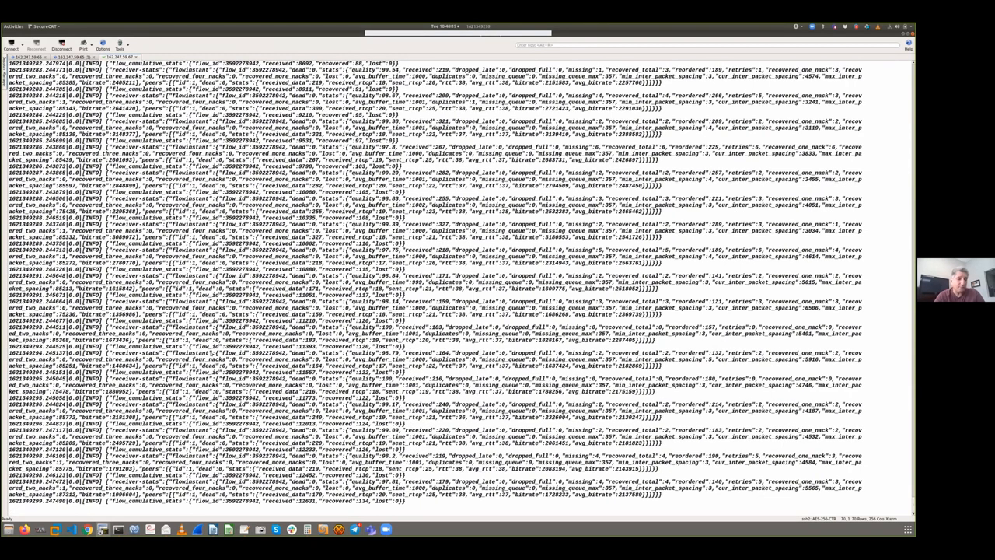
{"action": "scroll", "scroll_direction": "down", "scroll_amount": 3}
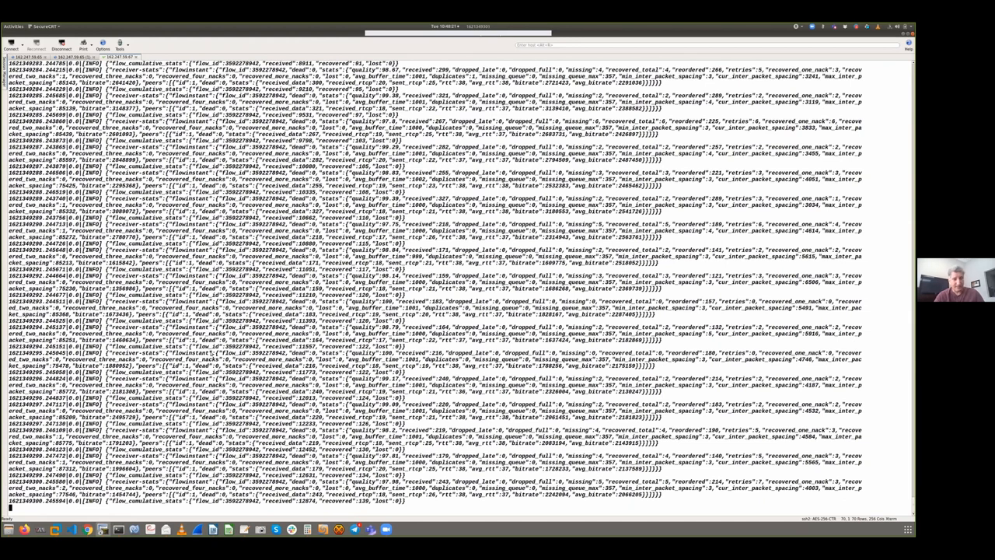
{"action": "scroll", "scroll_direction": "down", "scroll_amount": 3}
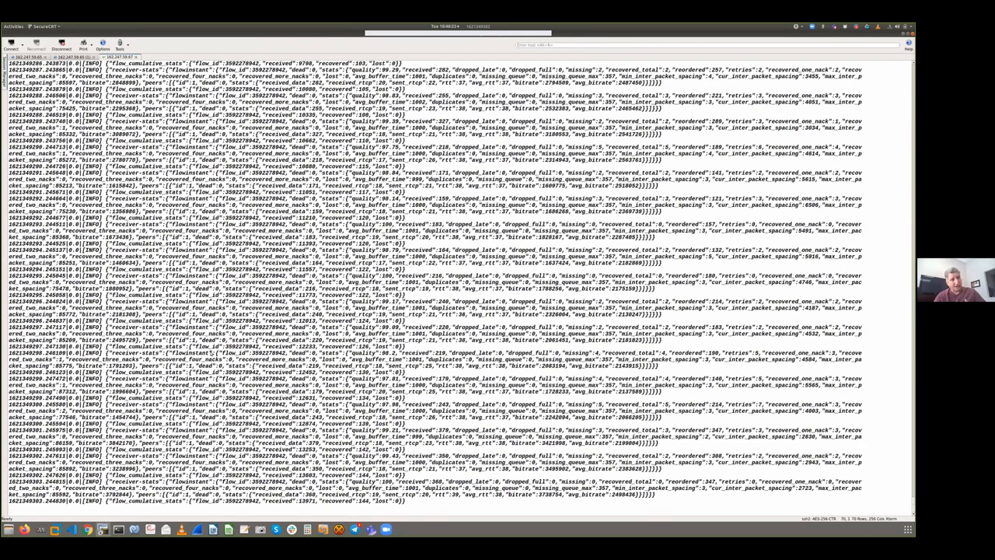
{"action": "scroll", "scroll_direction": "down", "scroll_amount": 3}
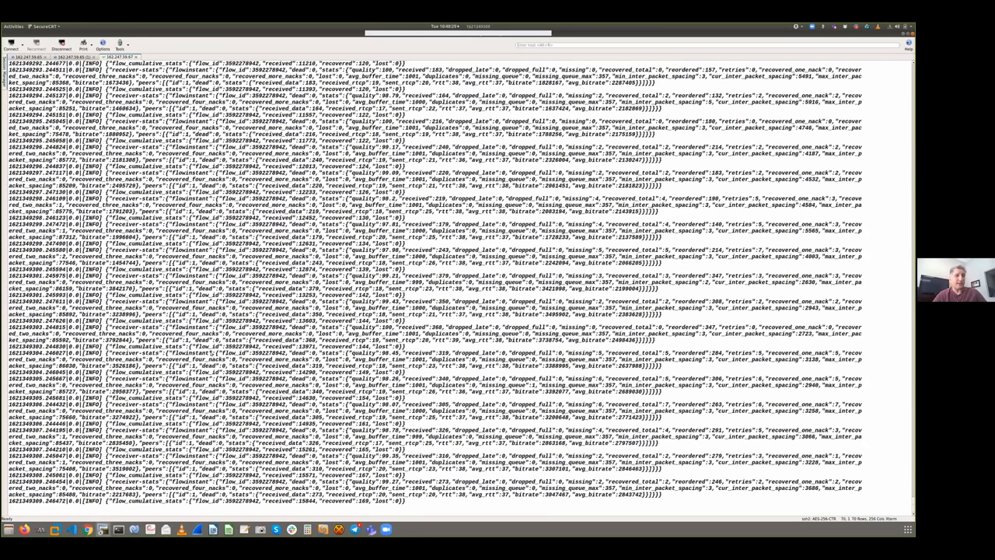
{"action": "scroll", "scroll_direction": "down", "scroll_amount": 3}
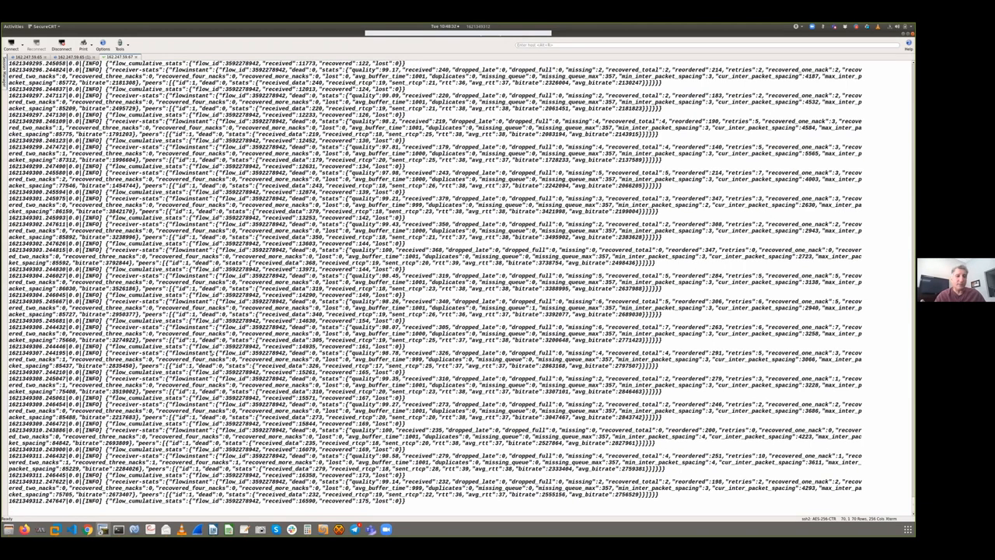
{"action": "scroll", "scroll_direction": "down", "scroll_amount": 3}
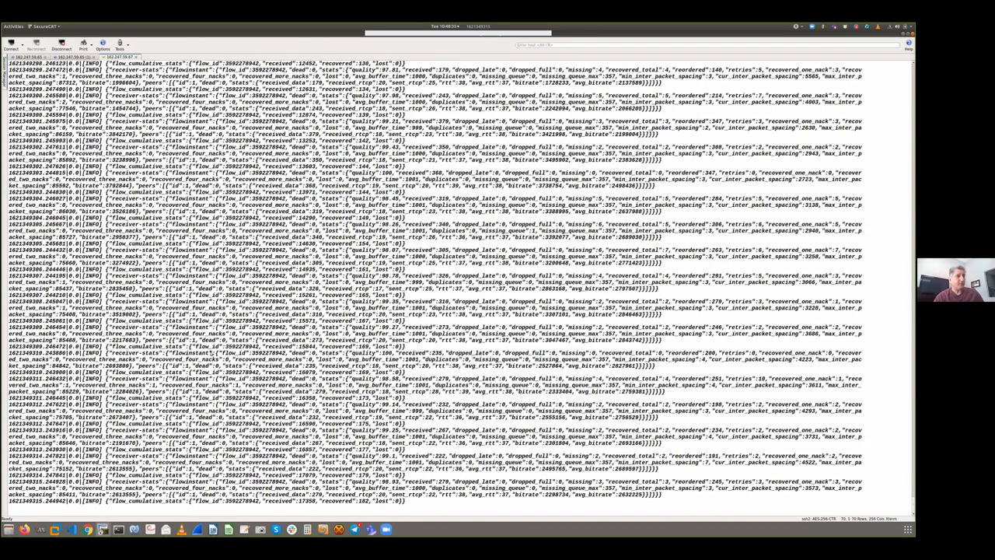
{"action": "scroll", "scroll_direction": "down", "scroll_amount": 3}
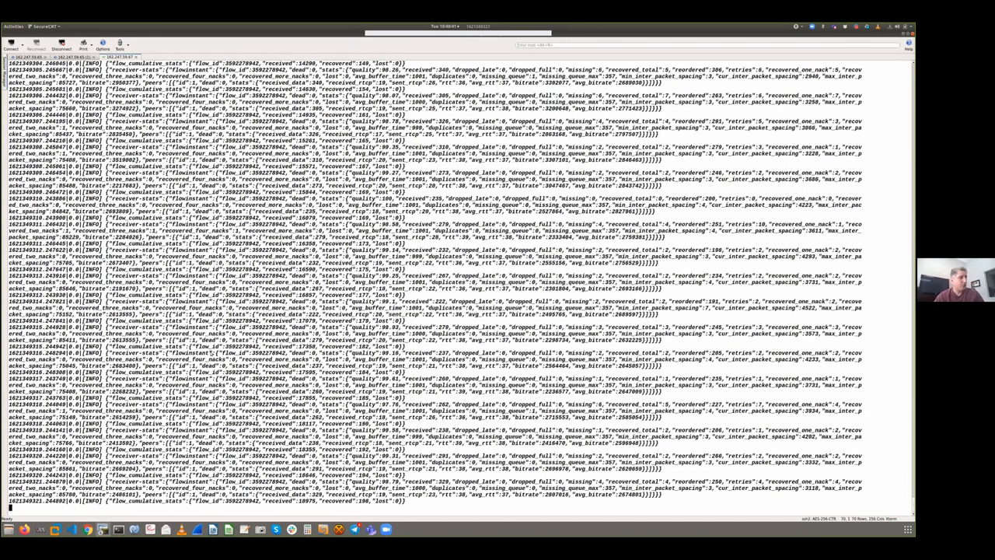
{"action": "scroll", "scroll_direction": "down", "scroll_amount": 3}
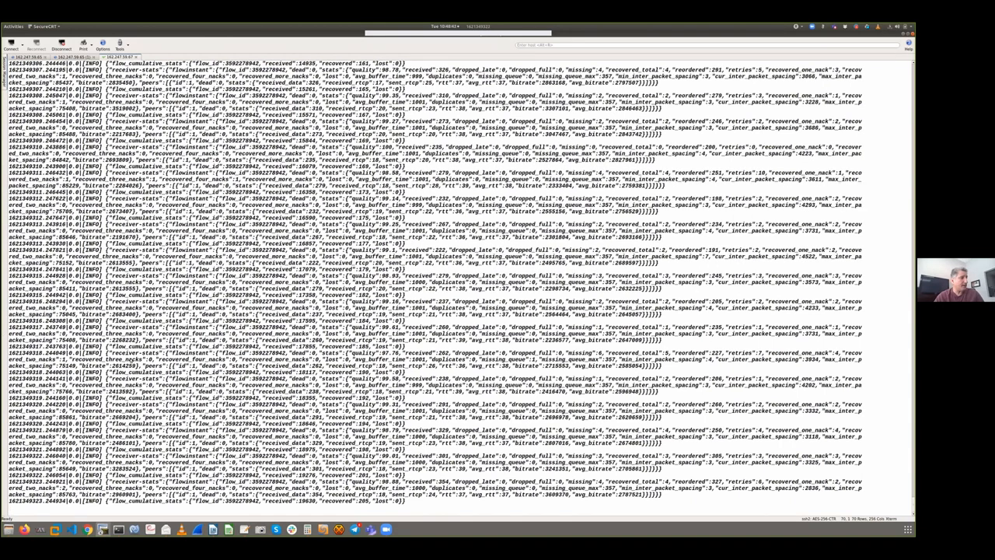
{"action": "scroll", "scroll_direction": "down", "scroll_amount": 3}
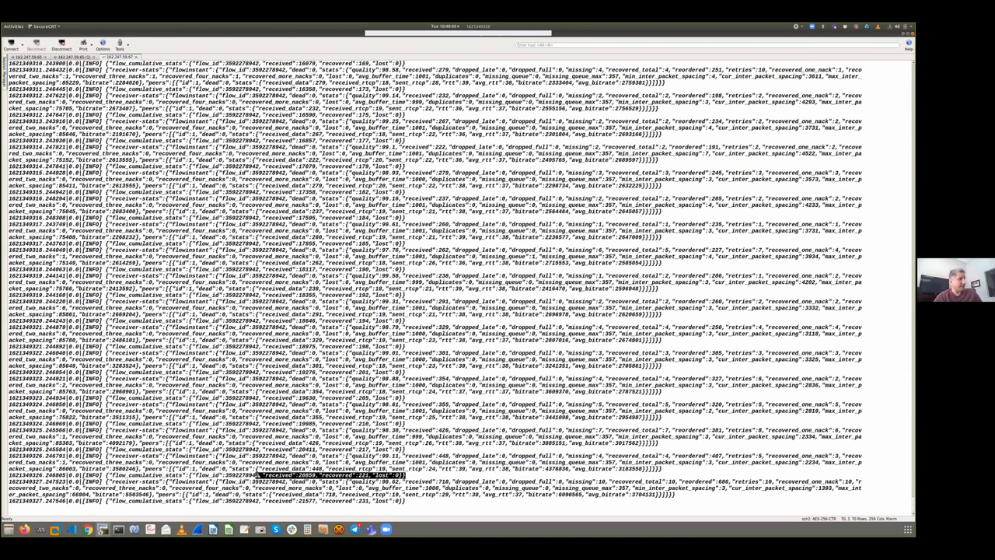
{"action": "scroll", "scroll_direction": "down", "scroll_amount": 3}
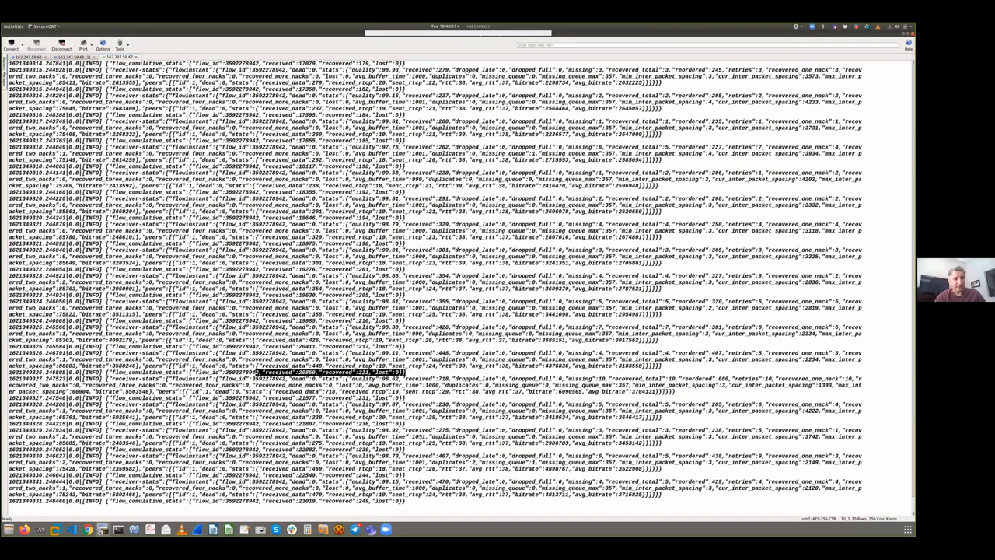
{"action": "scroll", "scroll_direction": "down", "scroll_amount": 3}
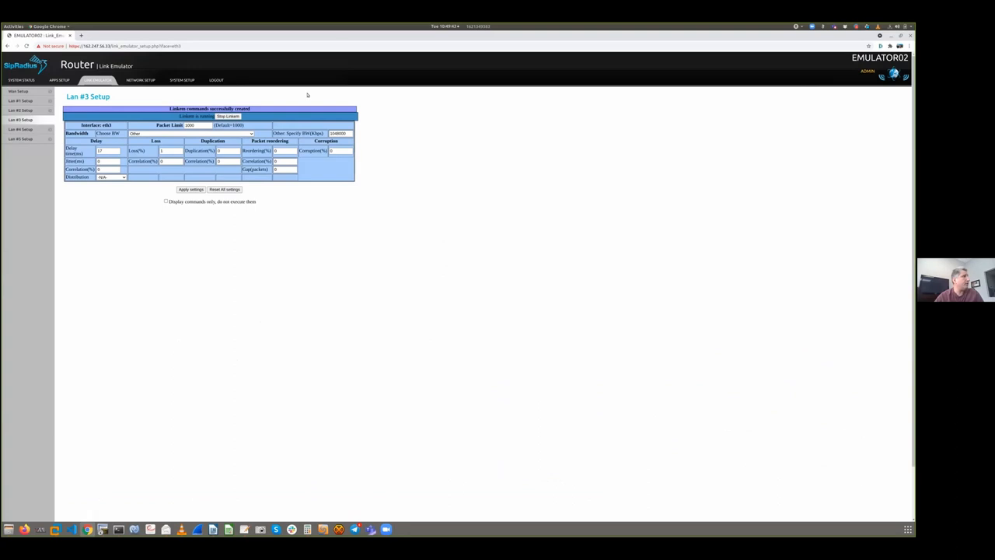
{"action": "mouse_move", "coordinate": [335, 74]}
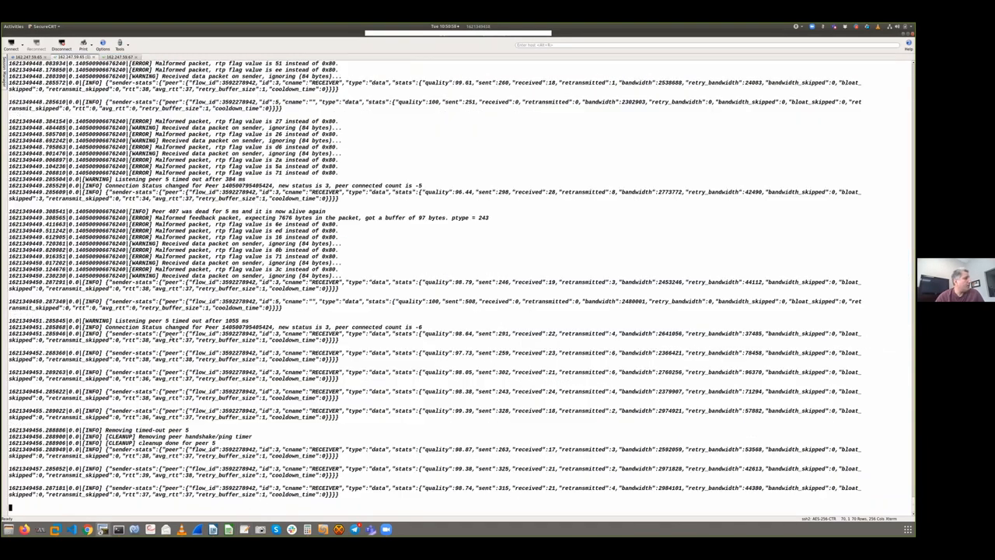
{"action": "scroll", "scroll_direction": "down", "scroll_amount": 3}
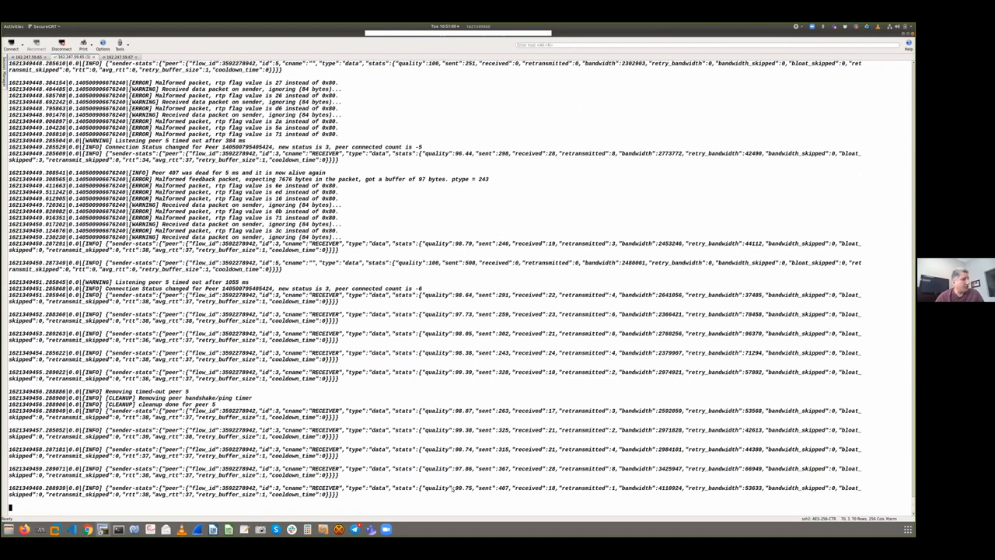
{"action": "scroll", "scroll_direction": "down", "scroll_amount": 3}
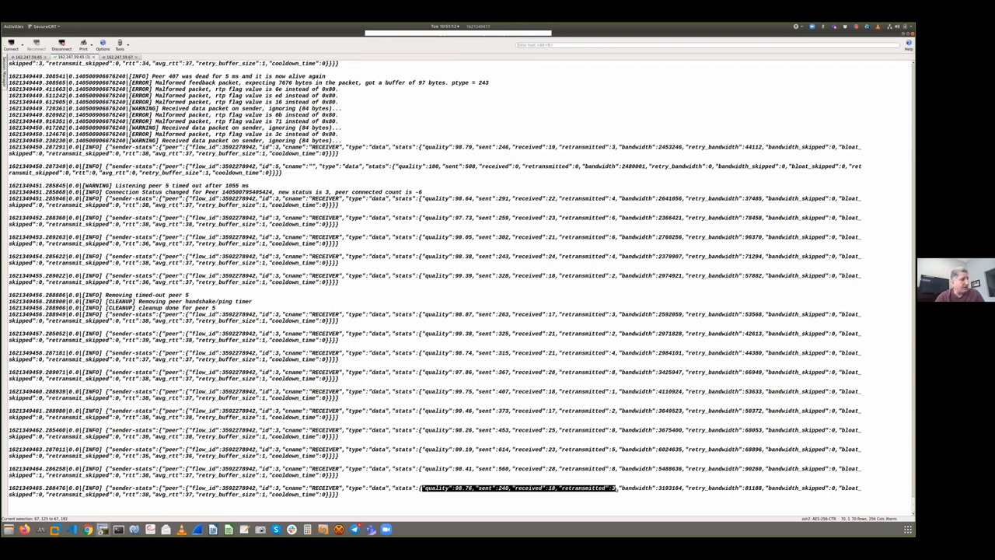
{"action": "scroll", "scroll_direction": "down", "scroll_amount": 3}
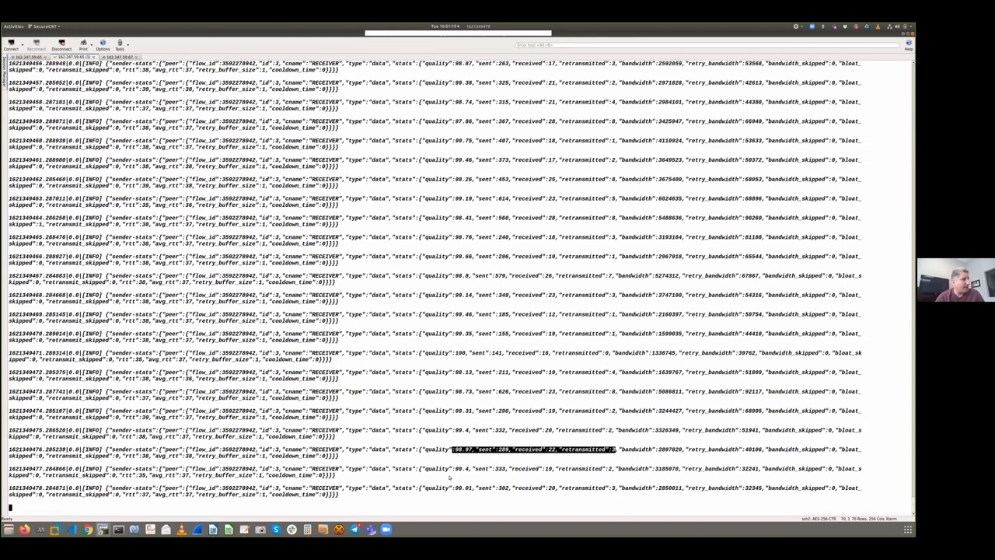
{"action": "scroll", "scroll_direction": "down", "scroll_amount": 3}
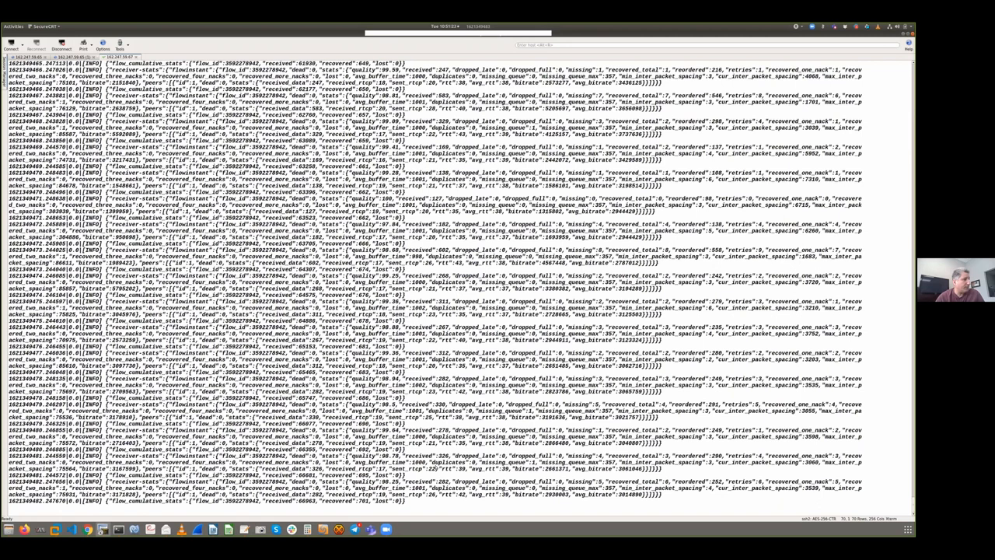
{"action": "scroll", "scroll_direction": "down", "scroll_amount": 3}
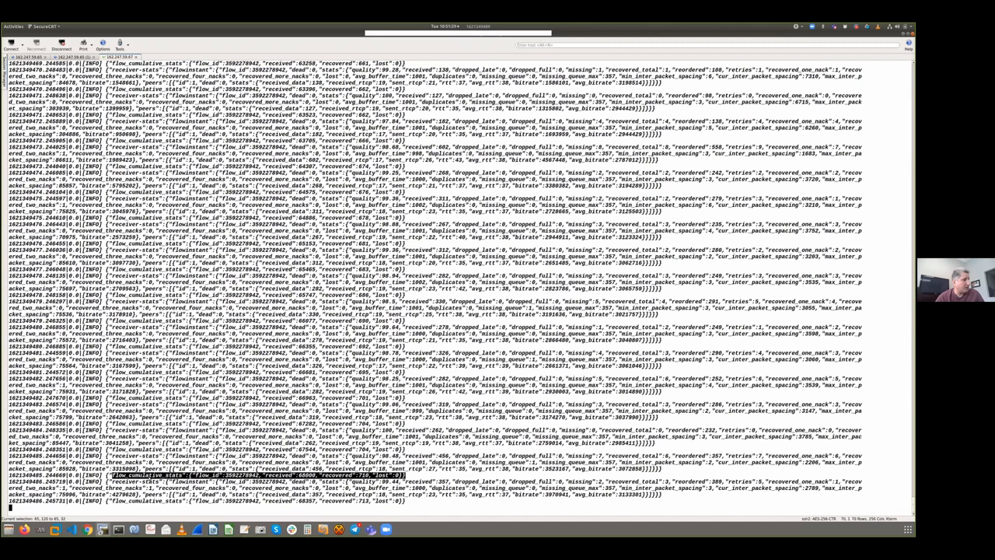
{"action": "scroll", "scroll_direction": "down", "scroll_amount": 3}
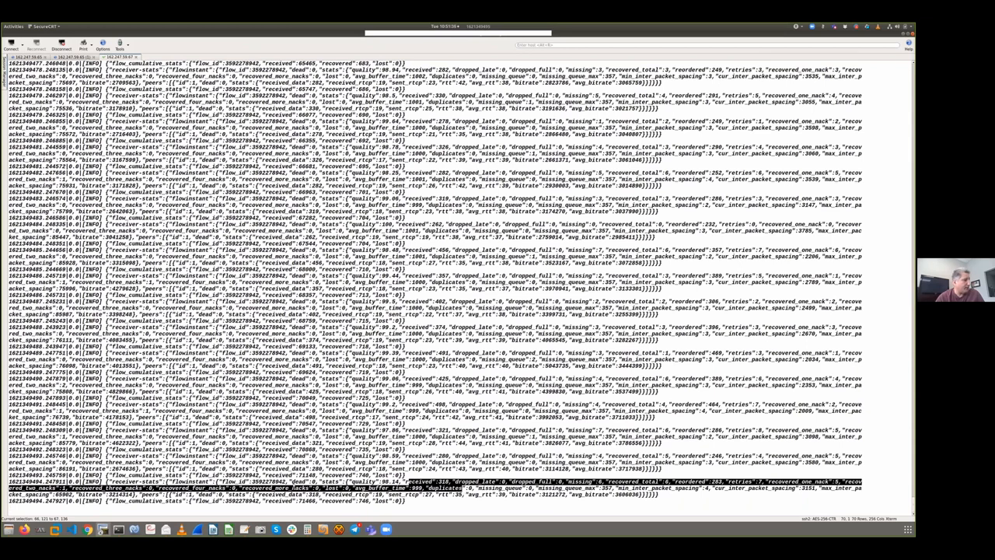
{"action": "scroll", "scroll_direction": "down", "scroll_amount": 3}
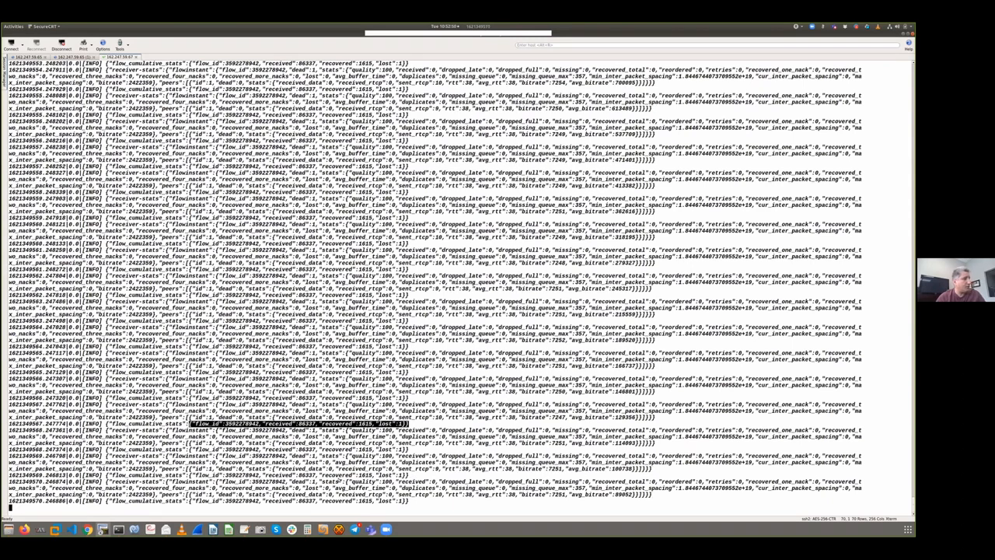
{"action": "scroll", "scroll_direction": "down", "scroll_amount": 3}
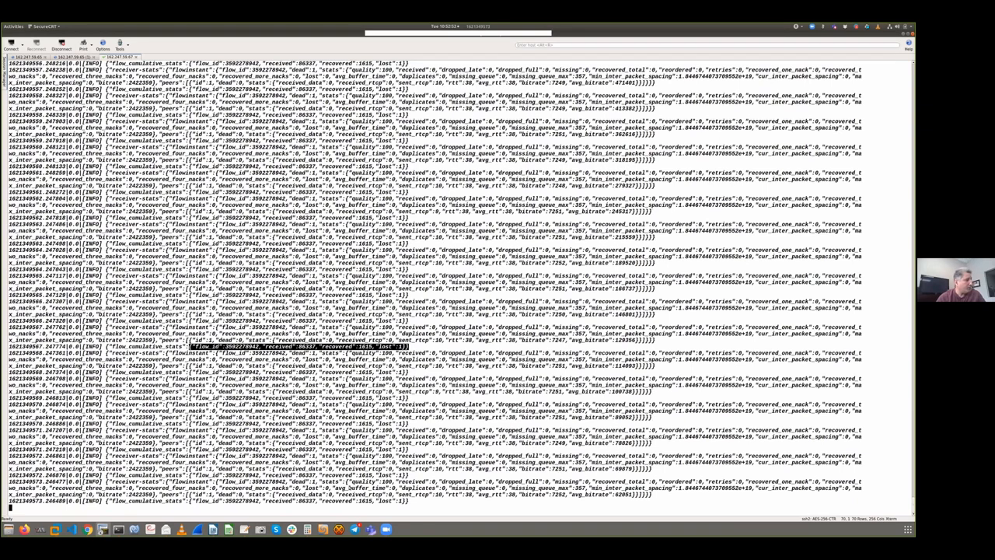
{"action": "scroll", "scroll_direction": "down", "scroll_amount": 3}
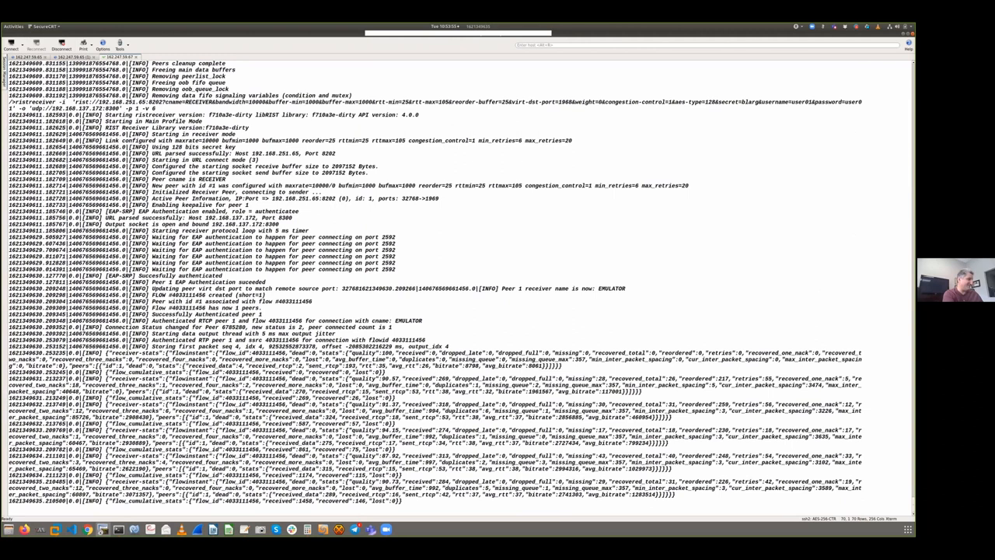
- Scroll through the restarted ristreceiver's stats: ~24,700 packets received, none lost
{"action": "scroll", "scroll_direction": "down", "scroll_amount": 3}
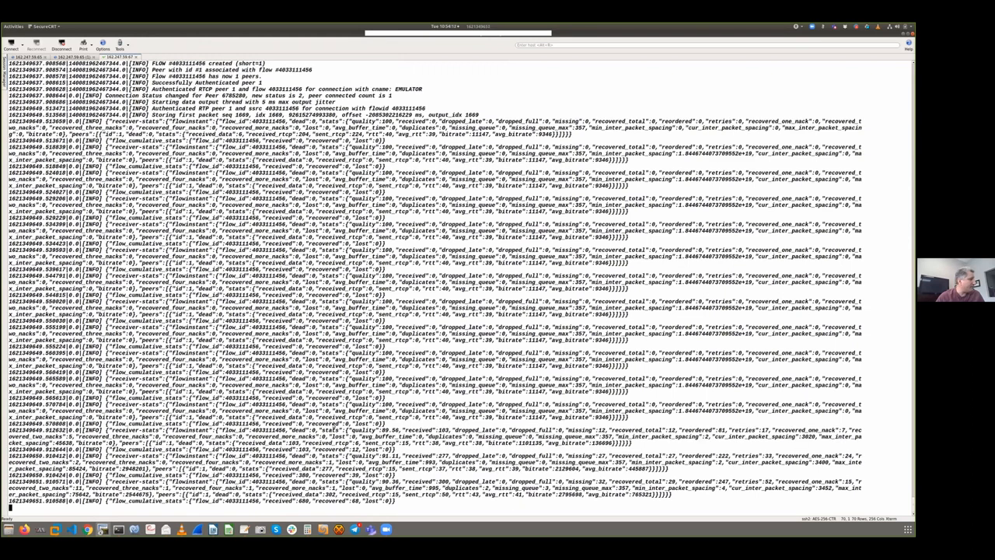
{"action": "scroll", "scroll_direction": "down", "scroll_amount": 3}
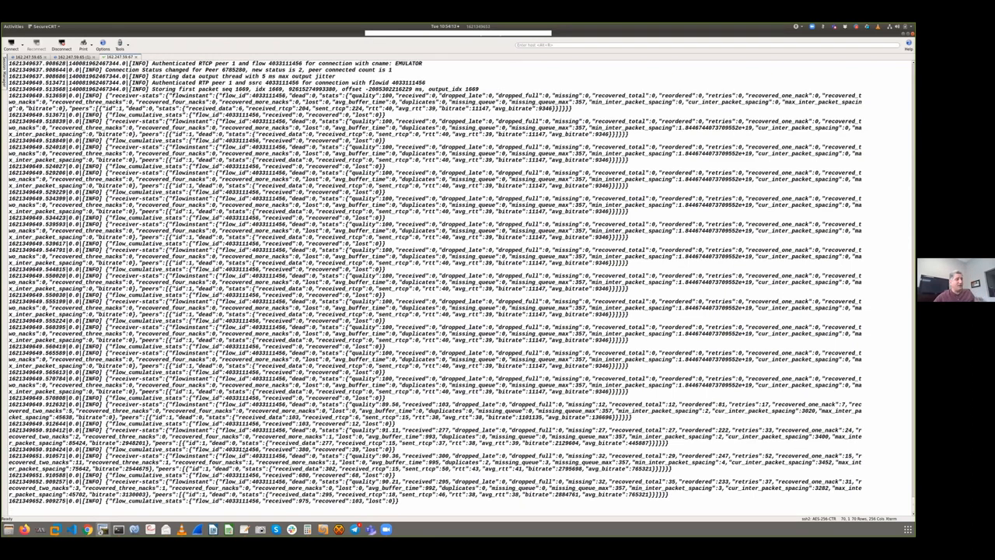
{"action": "scroll", "scroll_direction": "down", "scroll_amount": 3}
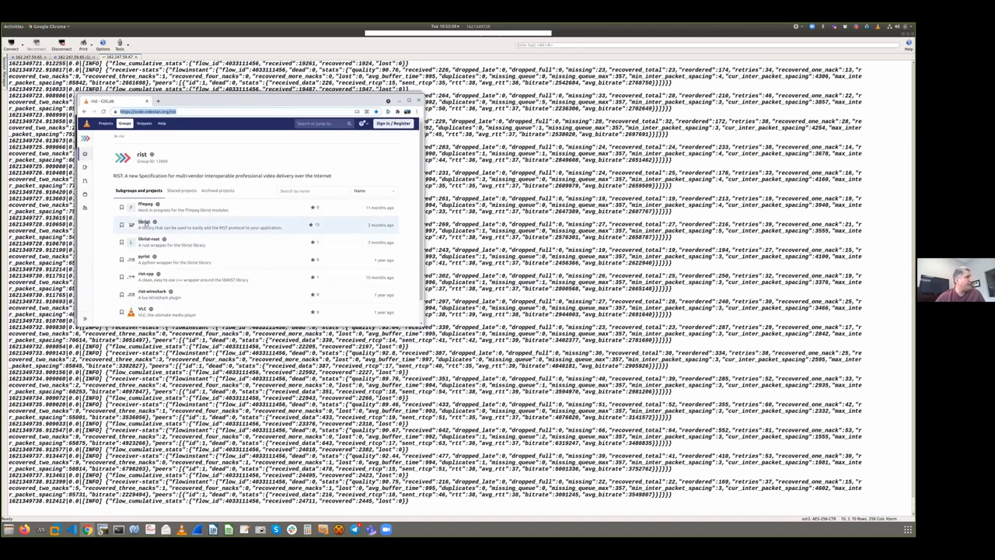
{"action": "mouse_move", "coordinate": [144, 224]}
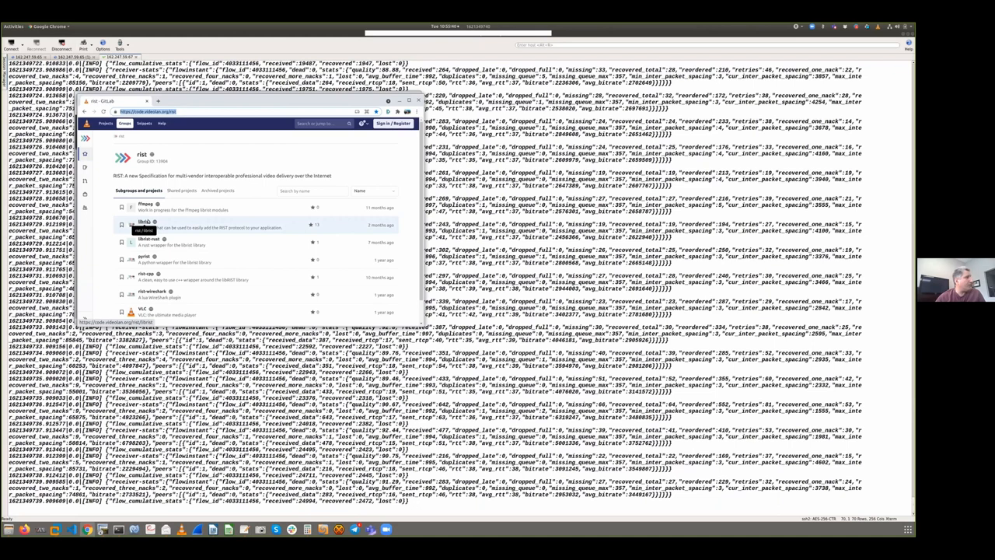